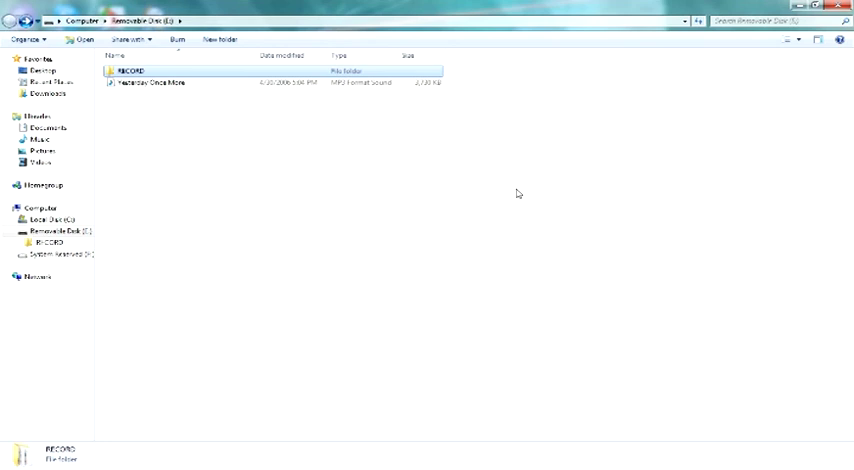
mouse_move(163, 101)
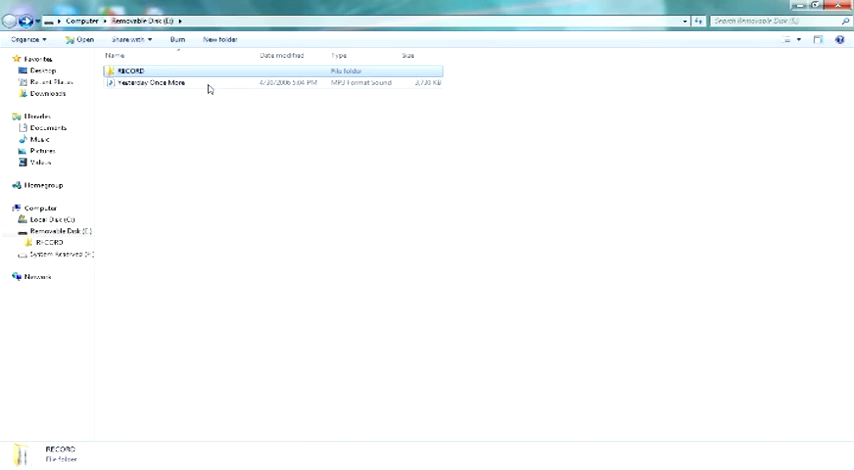
Step: Select the 'Yesterday Once More' MP3 on Removable Disk (E:)
left_click(150, 83)
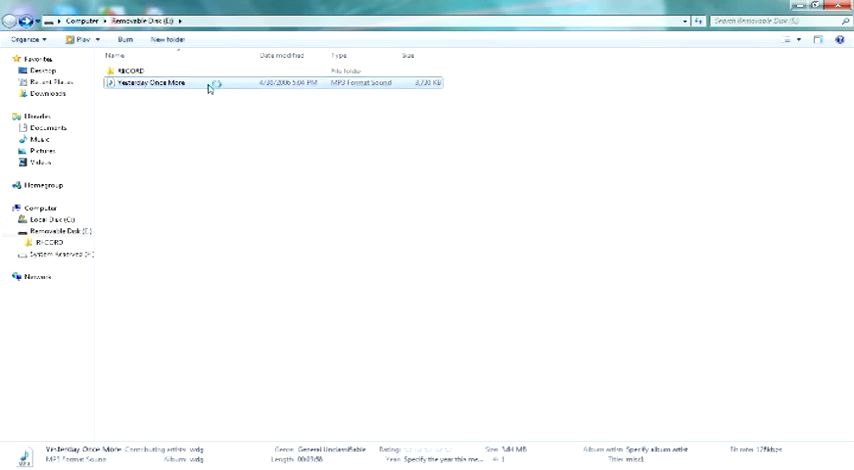
Step: Play 'Yesterday Once More' in Windows Media Player, raise the volume, and pause at 0:05
double_click(150, 82)
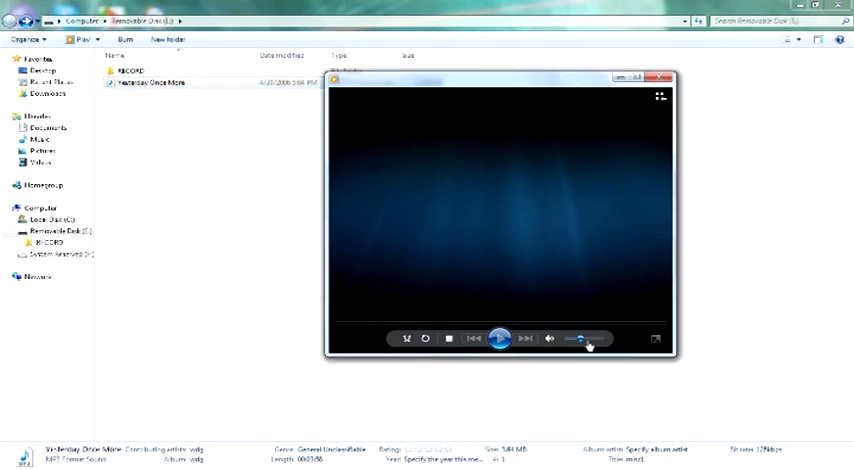
left_click(499, 338)
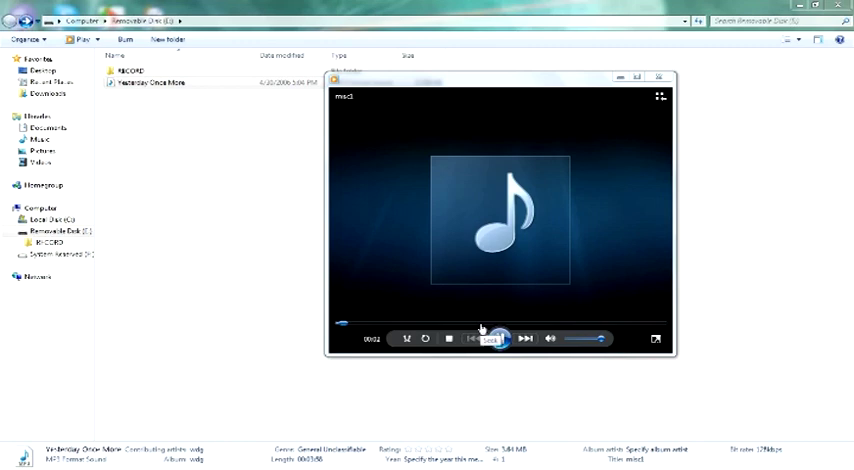
left_click(497, 338)
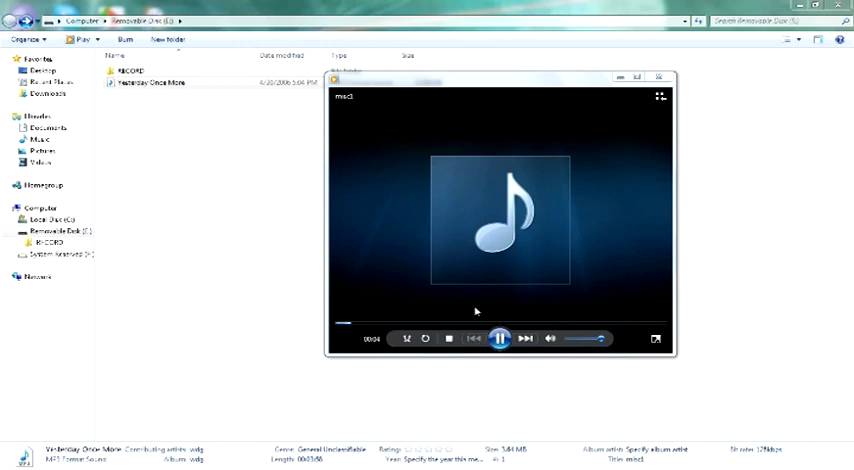
left_click(499, 338)
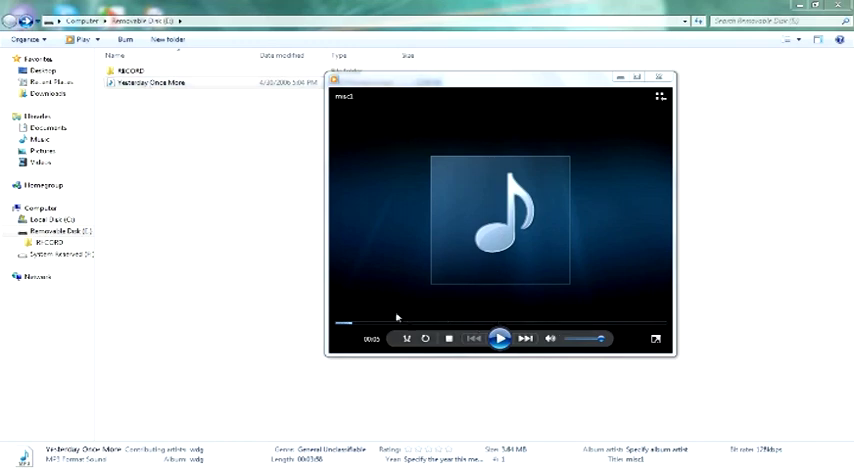
Step: Play briefly from mid-track and near the end, pausing each time, then close the player
left_click(499, 338)
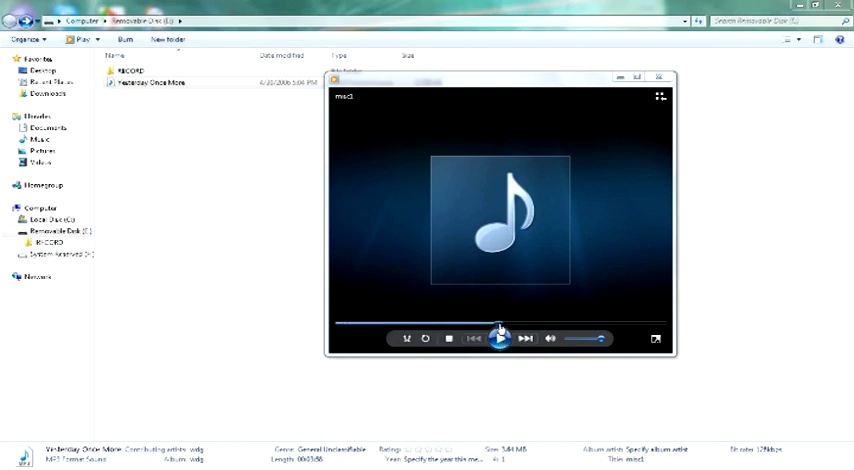
left_click(498, 338)
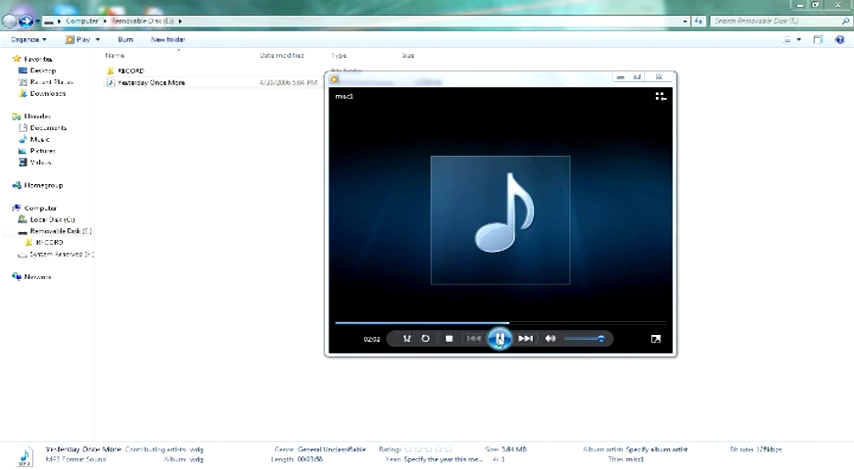
left_click(499, 338)
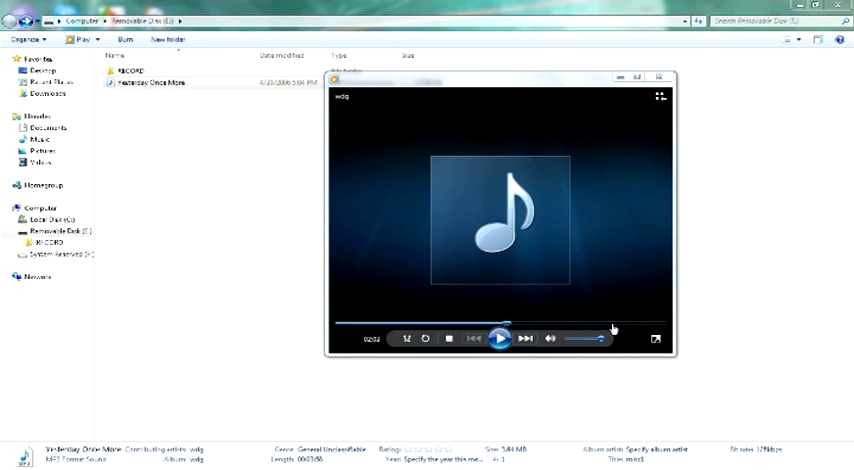
left_click(499, 338)
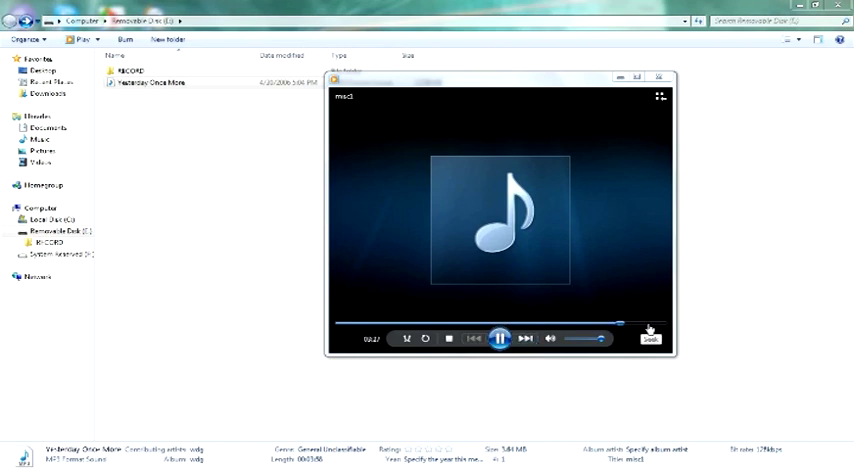
left_click(499, 337)
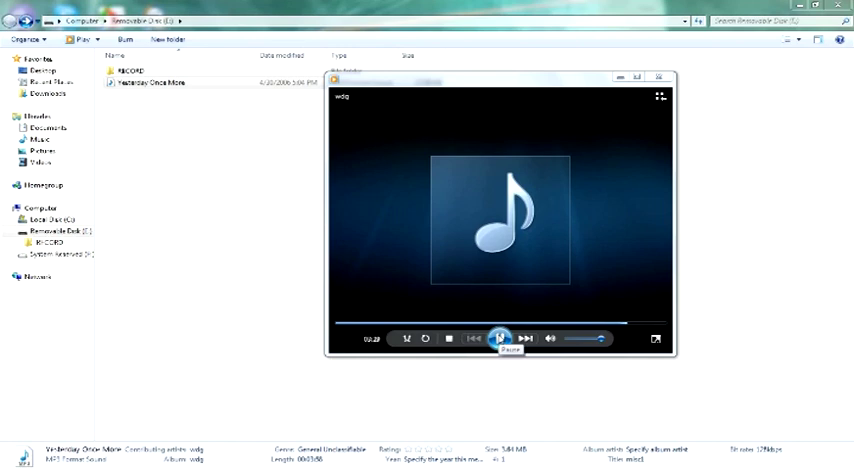
left_click(500, 338)
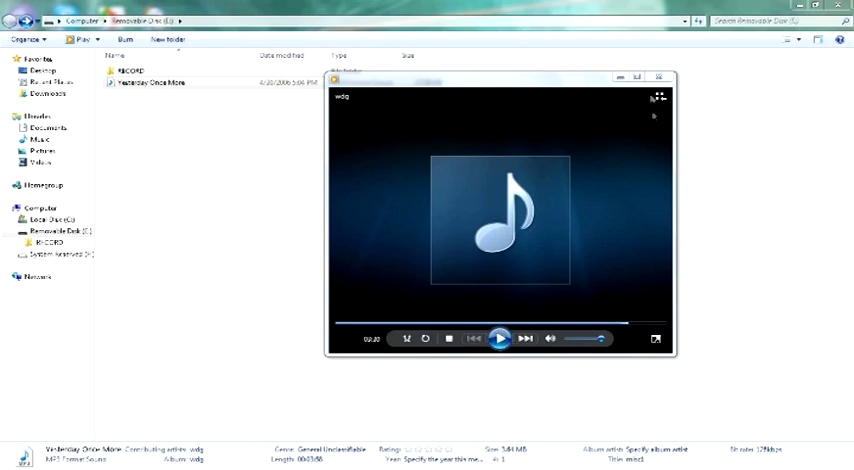
left_click(658, 78)
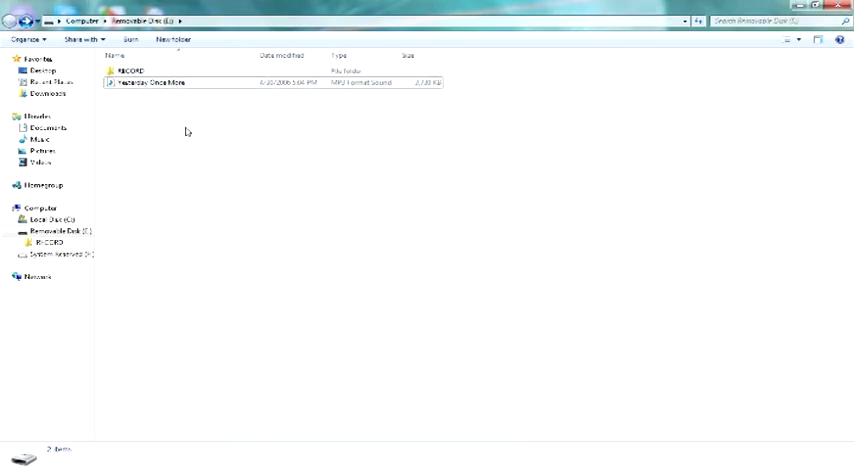
Step: Open the RECORD folder to list REC001–REC004 and select REC004
left_click(131, 70)
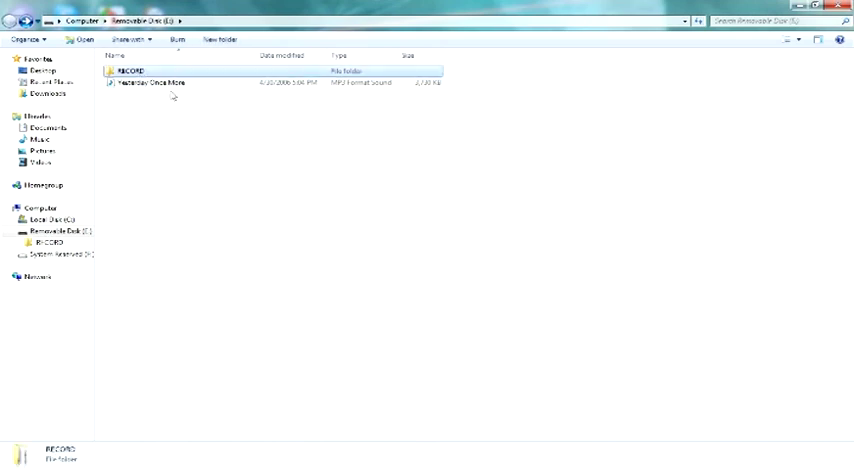
double_click(130, 70)
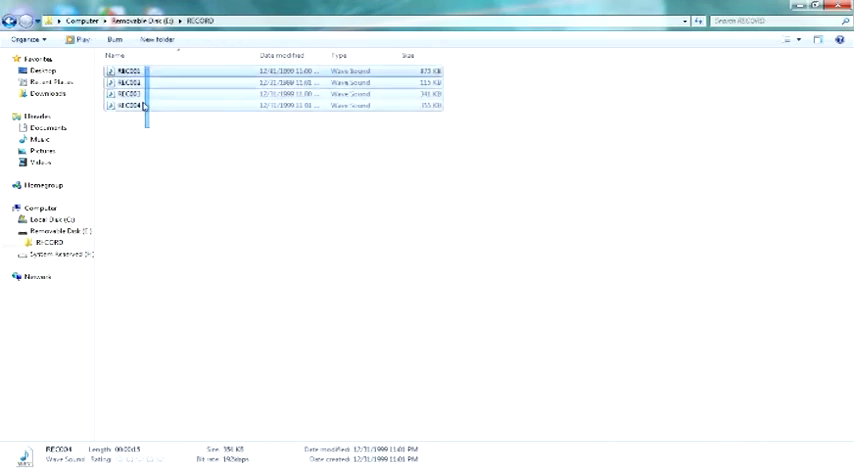
left_click(126, 105)
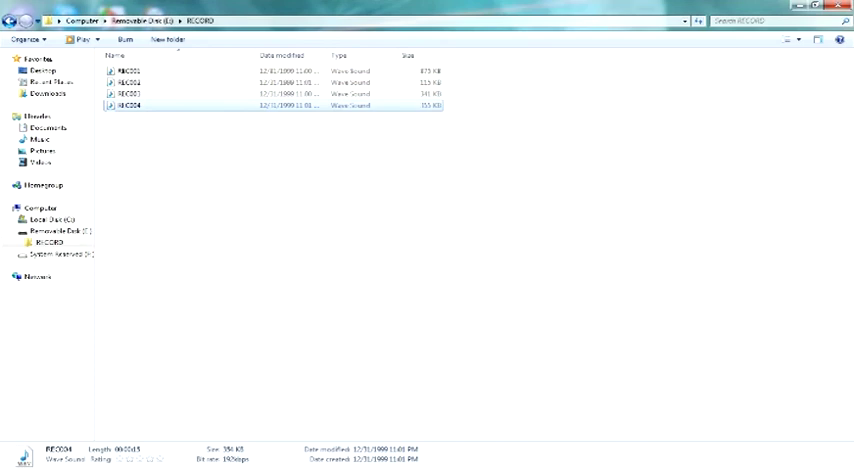
mouse_move(201, 237)
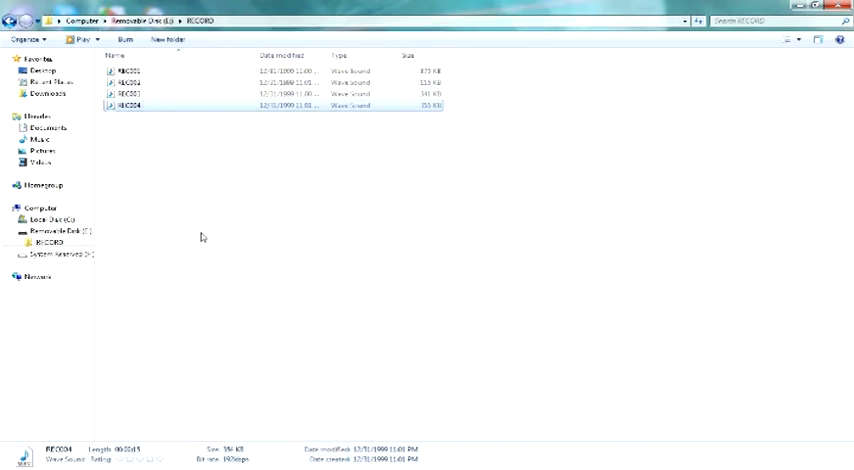